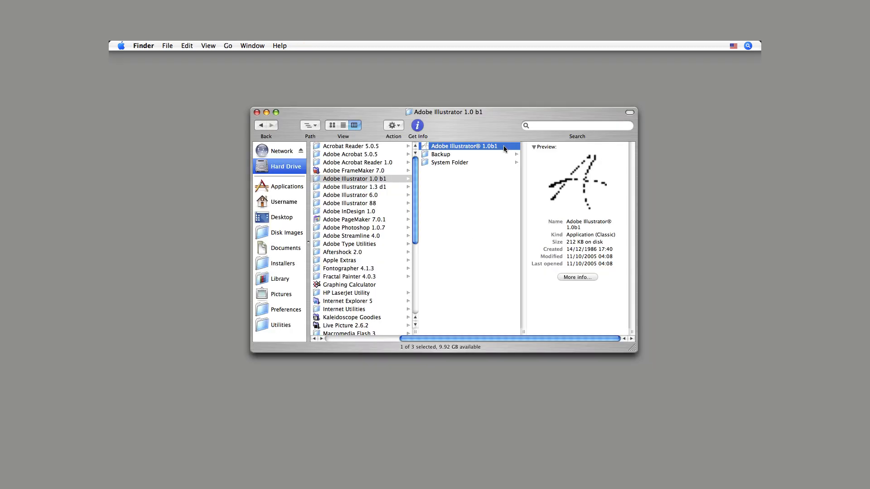
# Preview Acrobat Reader 1.0, FrameMaker 7.0, InDesign 2.0.2 and InDesign CS2 in Finder's column view.
pyautogui.click(357, 162)
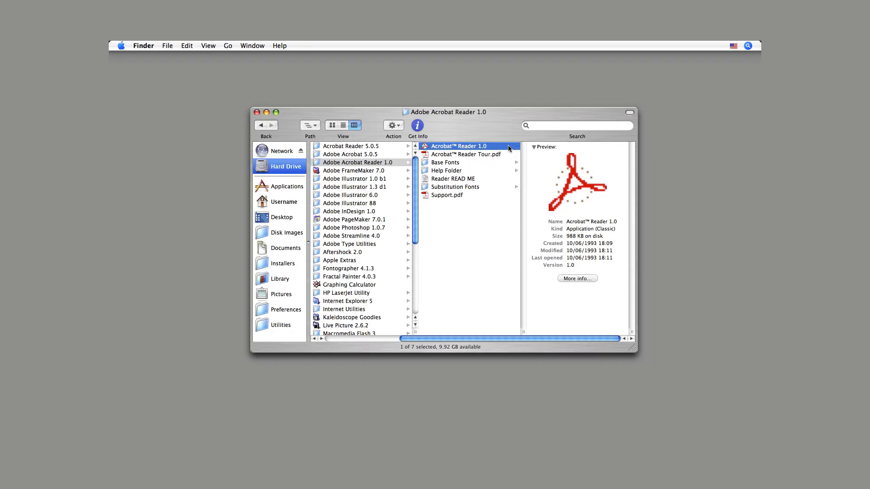
pyautogui.click(353, 170)
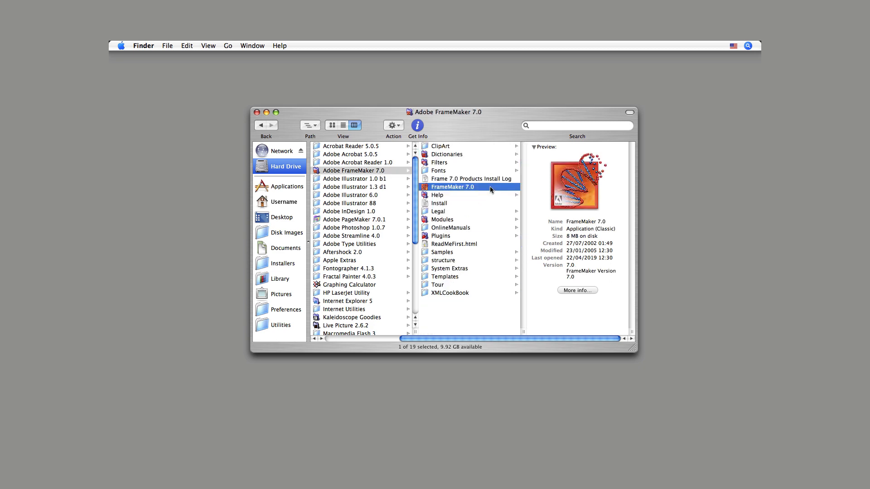
pyautogui.click(287, 186)
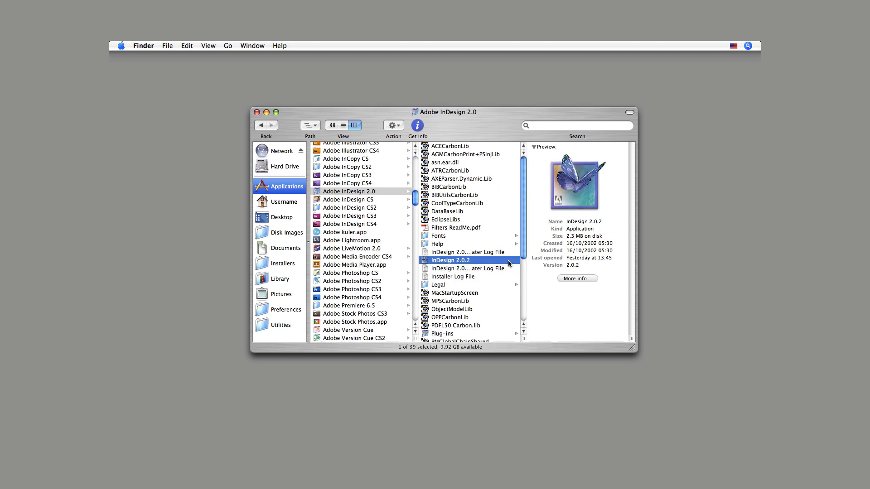
pyautogui.click(349, 207)
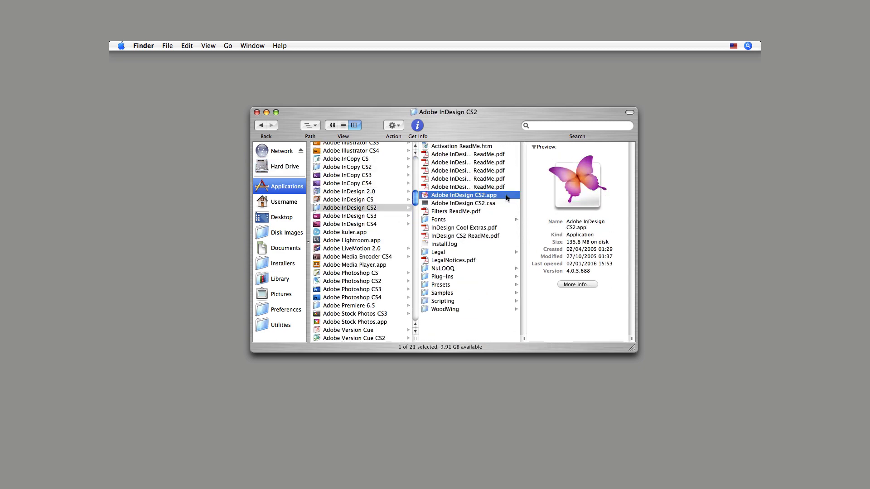
pyautogui.click(347, 183)
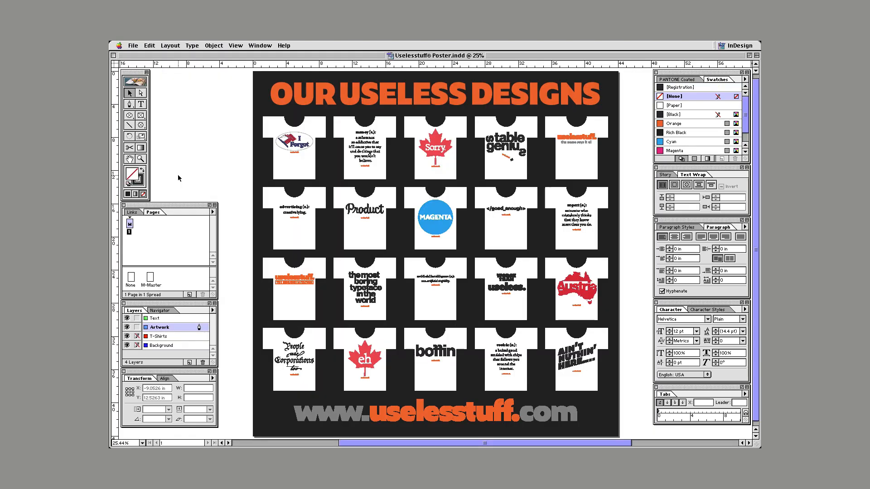
pyautogui.click(132, 45)
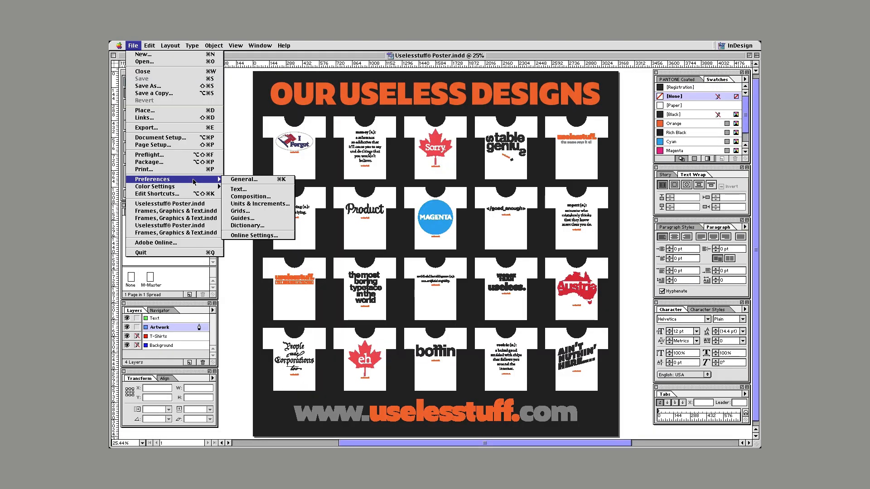
pyautogui.click(149, 45)
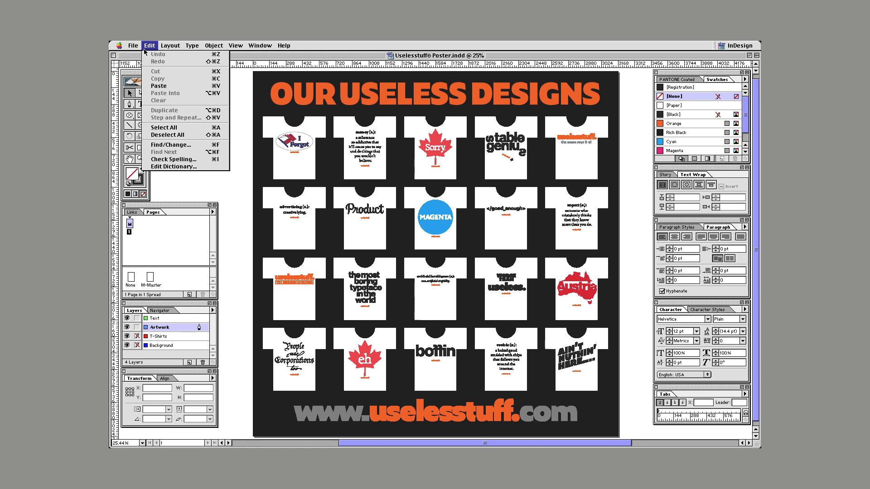
pyautogui.click(192, 45)
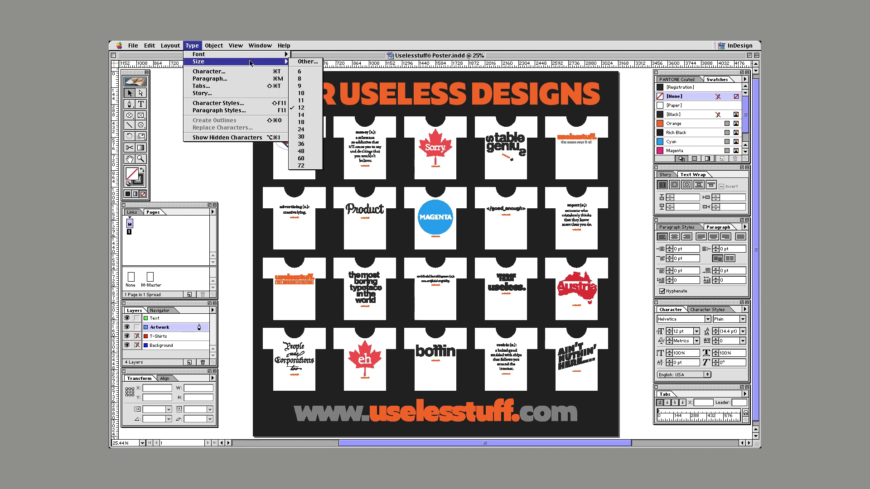
pyautogui.click(236, 46)
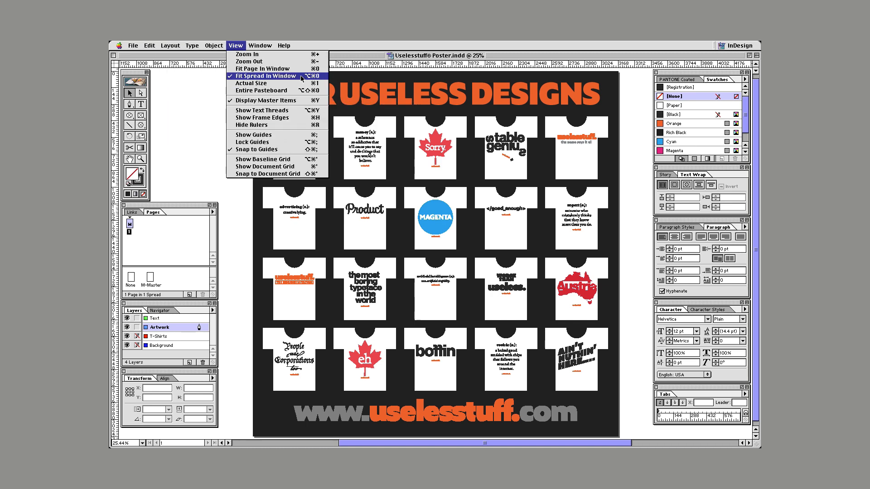
pyautogui.click(259, 45)
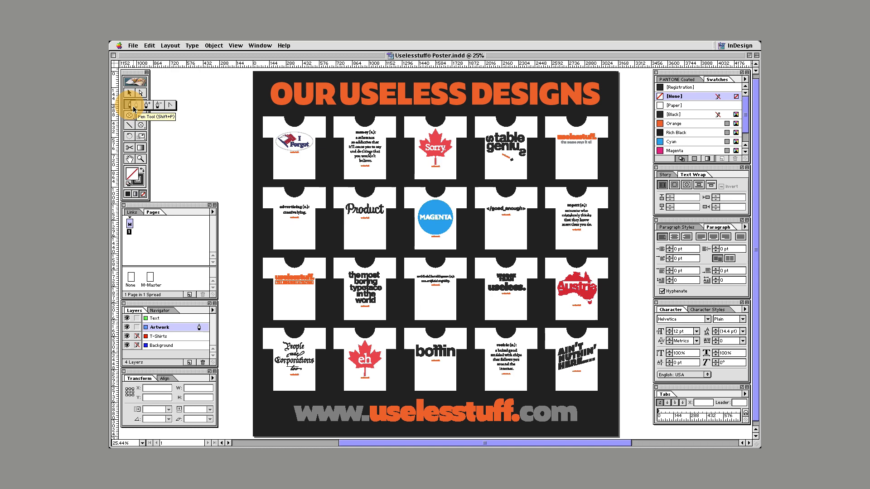
pyautogui.click(214, 45)
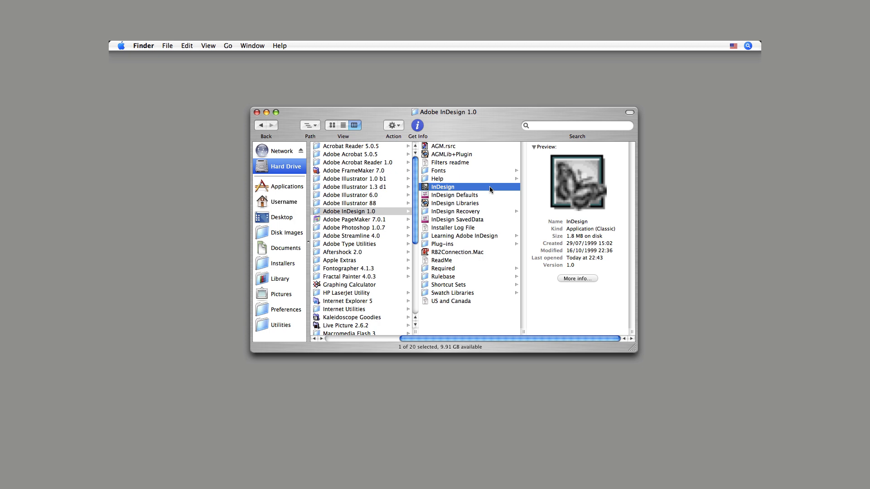
pyautogui.click(288, 187)
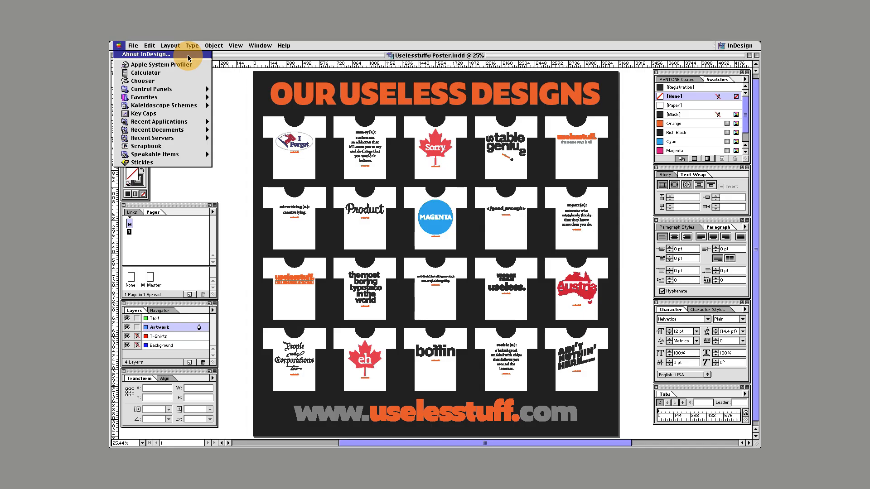
# Show the About InDesign version information from the application menu.
pyautogui.click(145, 53)
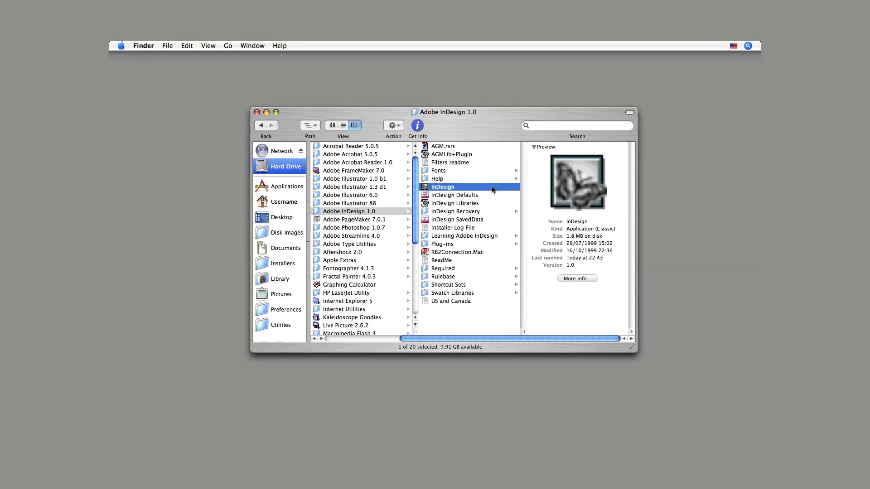
# Preview the Character and Paragraph Panel plug-ins in the InDesign 1.0 and 2.0 Text folders.
pyautogui.click(416, 124)
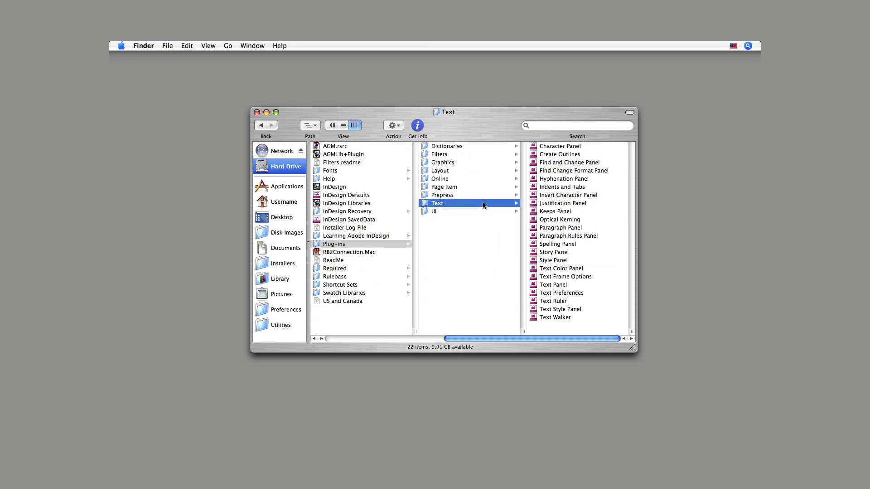
pyautogui.click(560, 146)
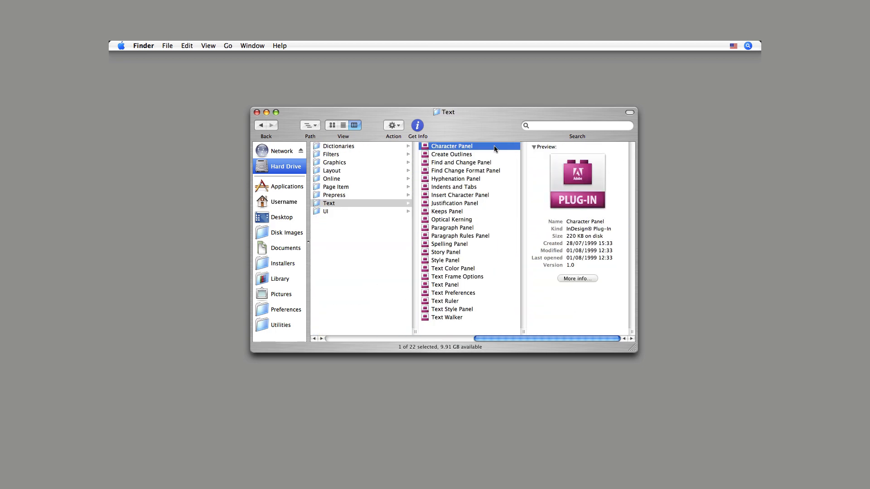
pyautogui.click(452, 228)
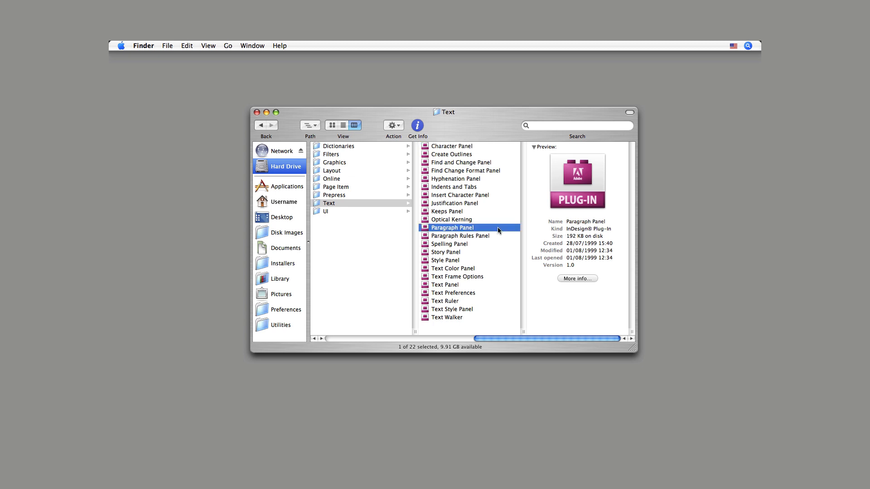
pyautogui.click(287, 186)
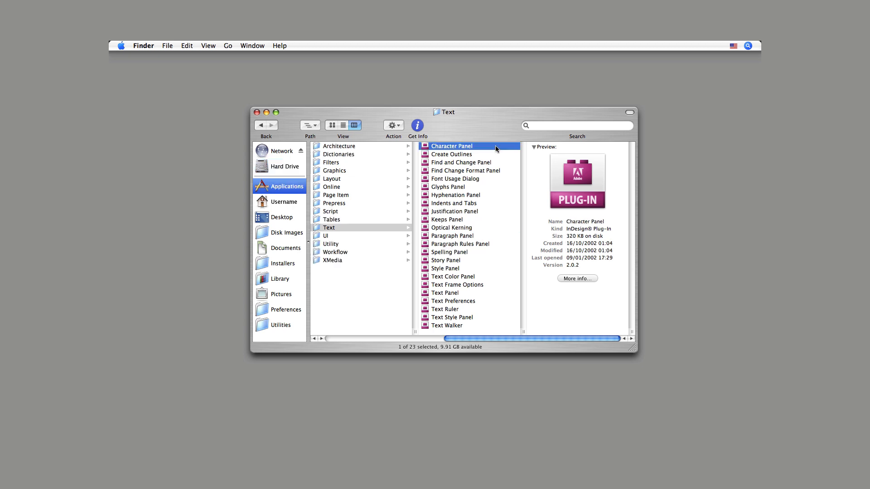
# Browse the PMPack and WoodWing third-party plug-in folders, ending on the PDFServices extension.
pyautogui.click(447, 187)
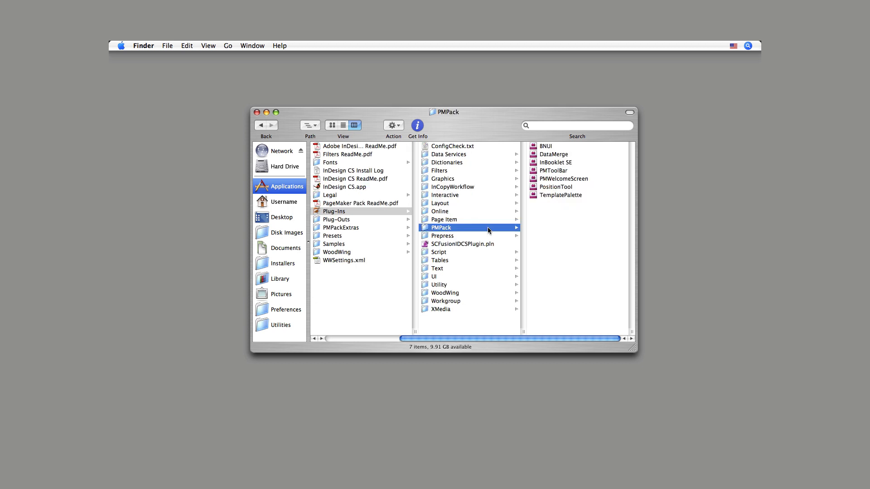
pyautogui.click(462, 243)
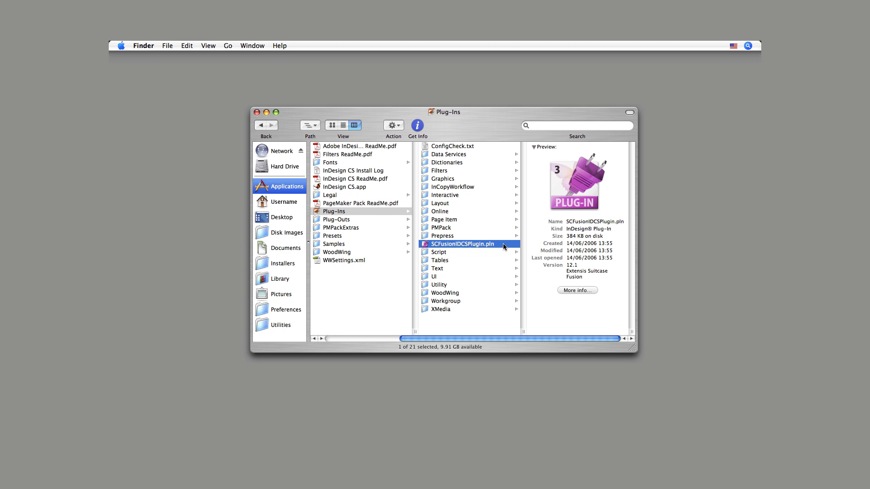
pyautogui.click(444, 292)
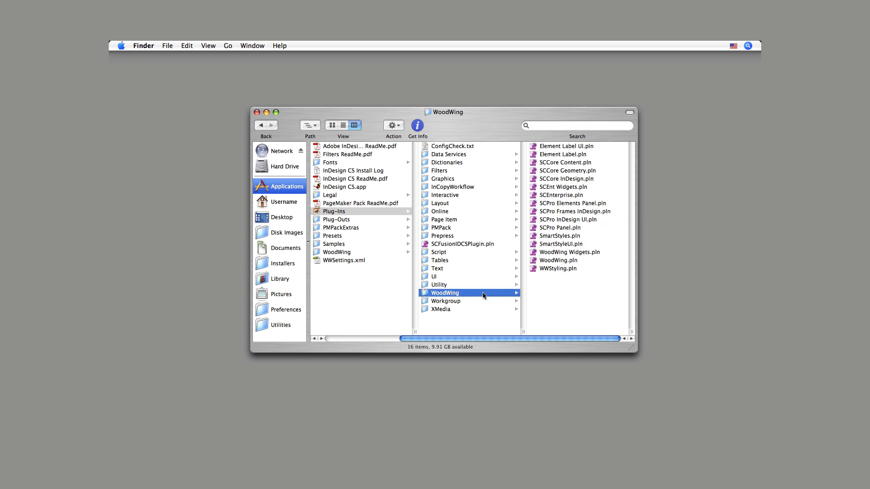
pyautogui.click(450, 236)
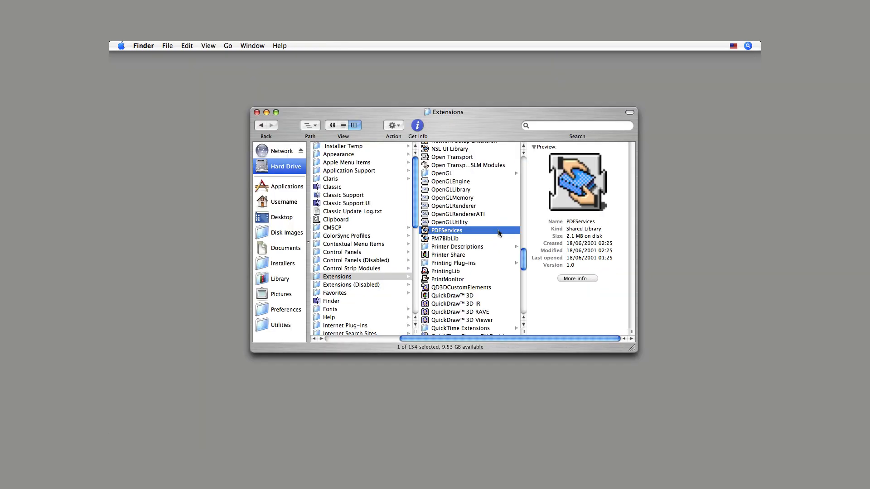
# Open the Uselessstuff Poster .qx4 file from its QXP folder in QuarkXPress.
pyautogui.click(286, 248)
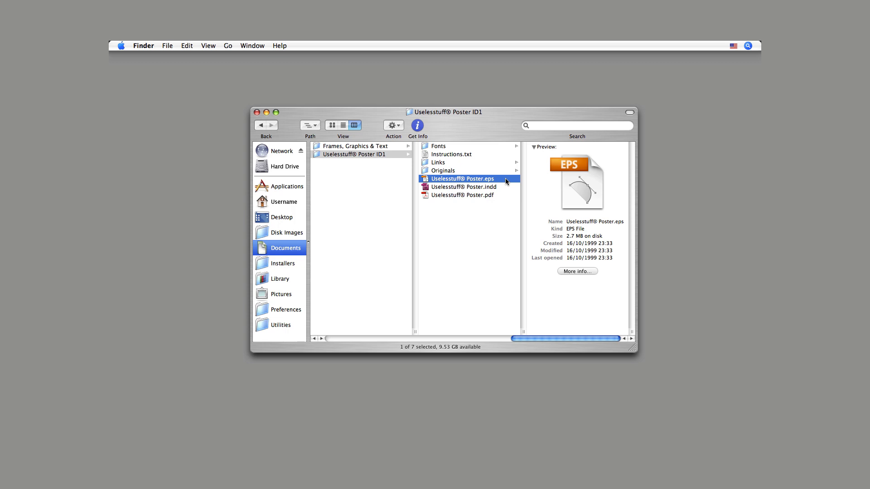
pyautogui.doubleClick(462, 179)
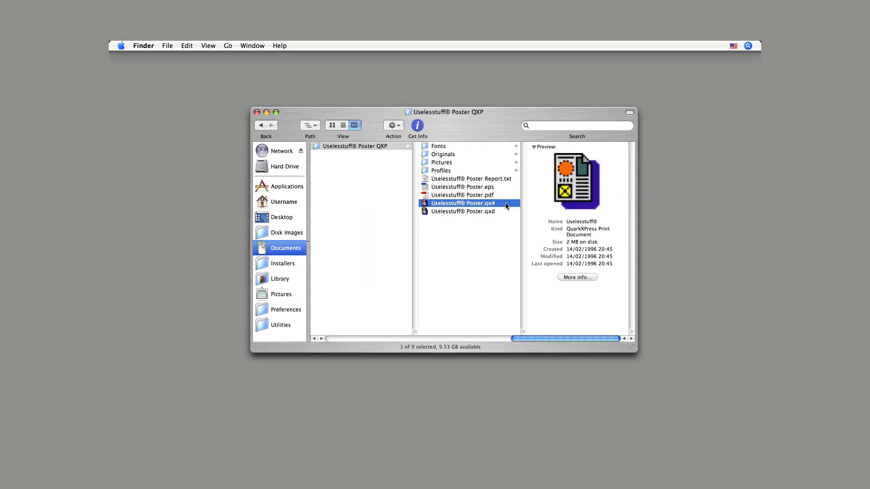
pyautogui.doubleClick(463, 211)
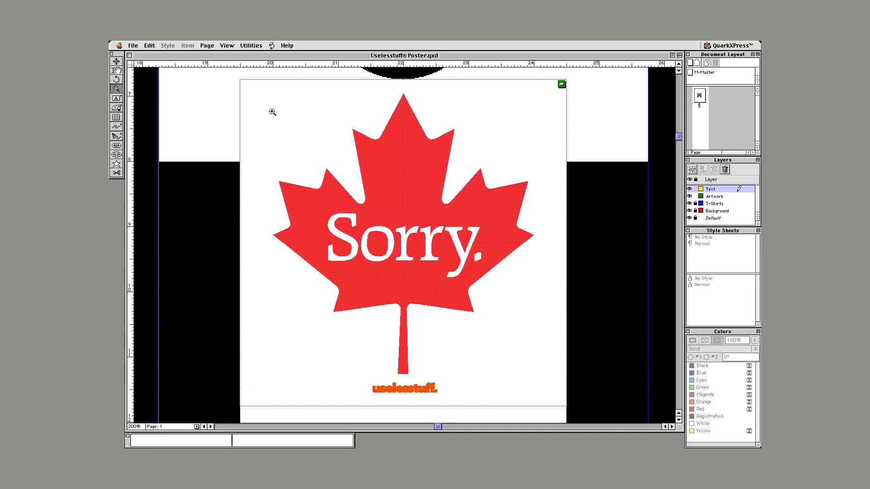
# View the full Our Useless Designs poster in InDesign and start opening another document.
pyautogui.click(272, 112)
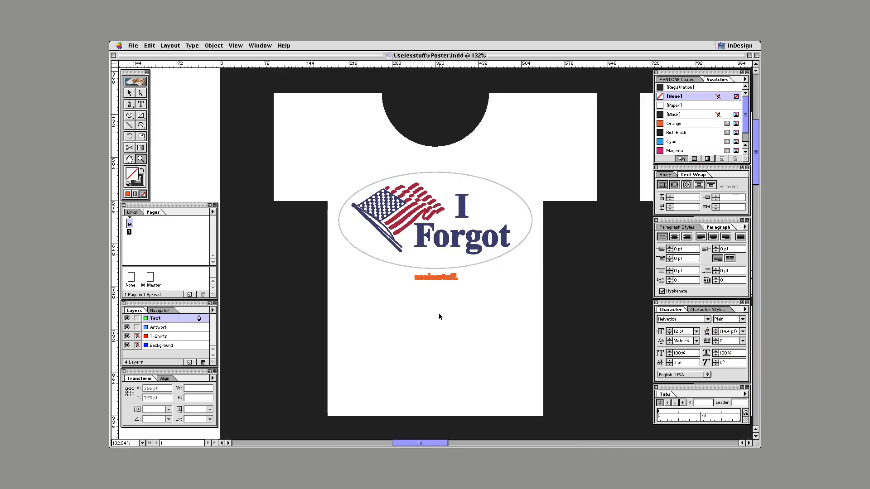
pyautogui.click(132, 45)
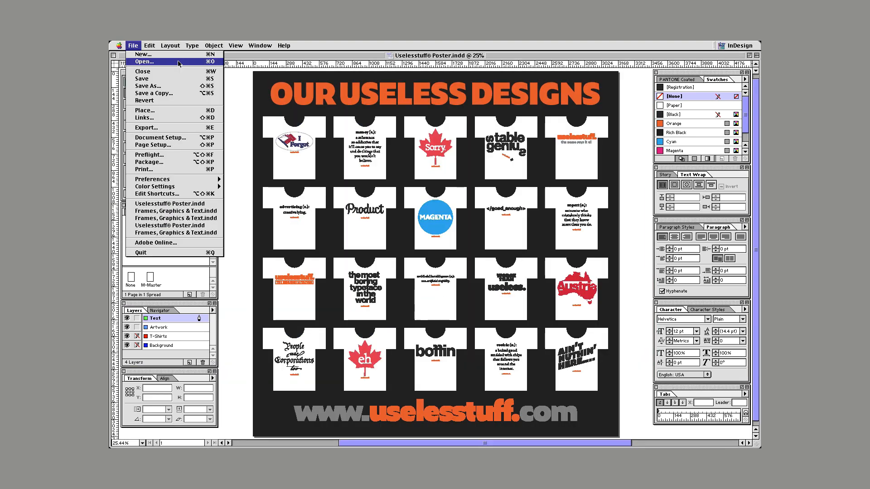
# Open the Frames, Graphics & Text.indd document from the Open a File dialog.
pyautogui.click(144, 62)
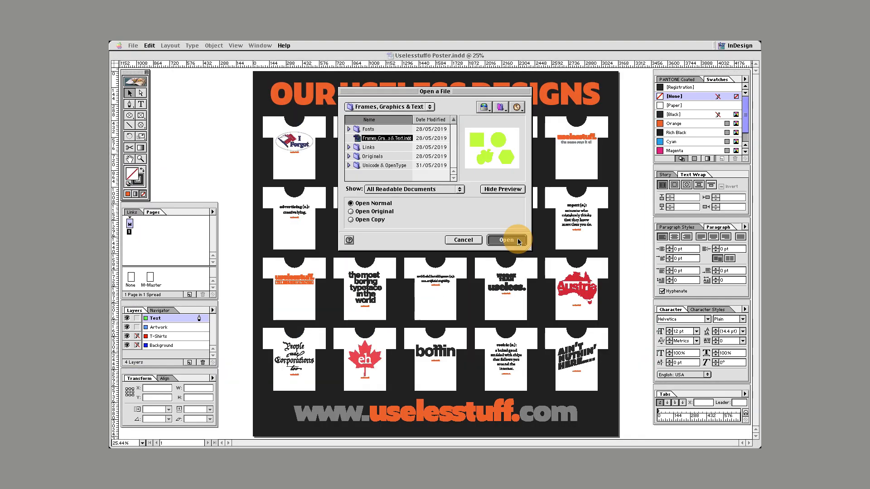
pyautogui.click(504, 239)
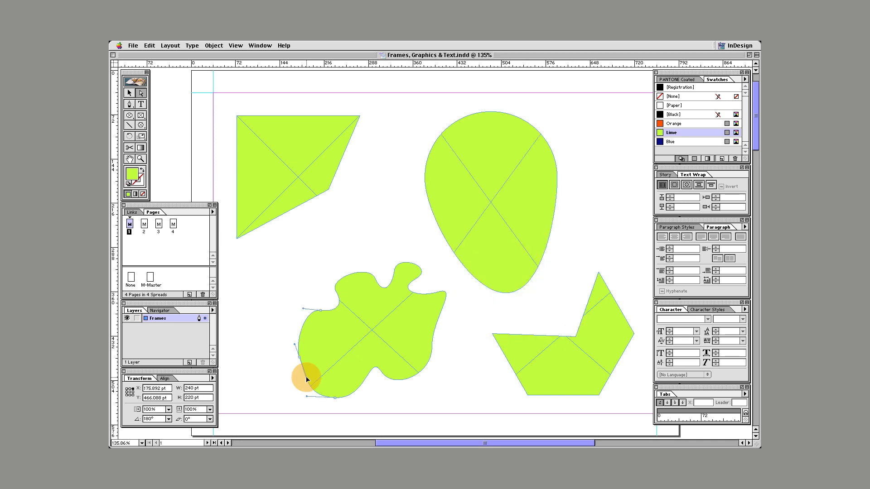
# Go to page 3 with the image banner, Call me Ishmael text and blue frame.
pyautogui.click(149, 46)
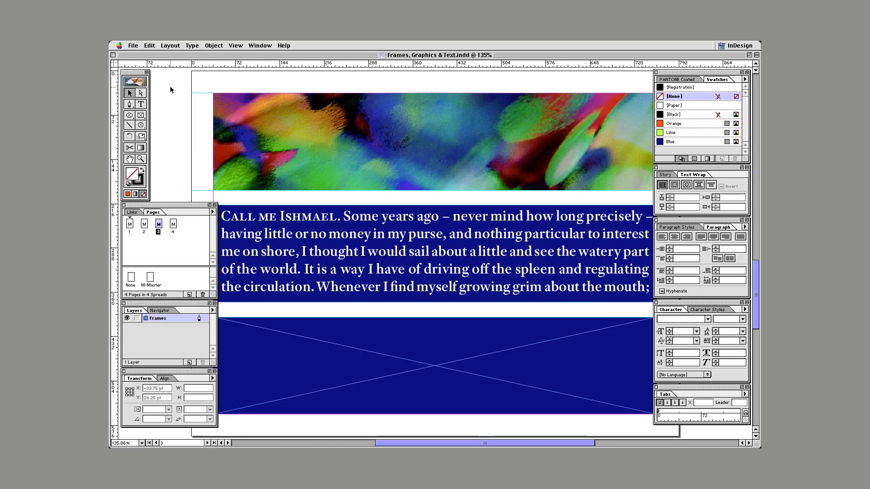
pyautogui.click(443, 144)
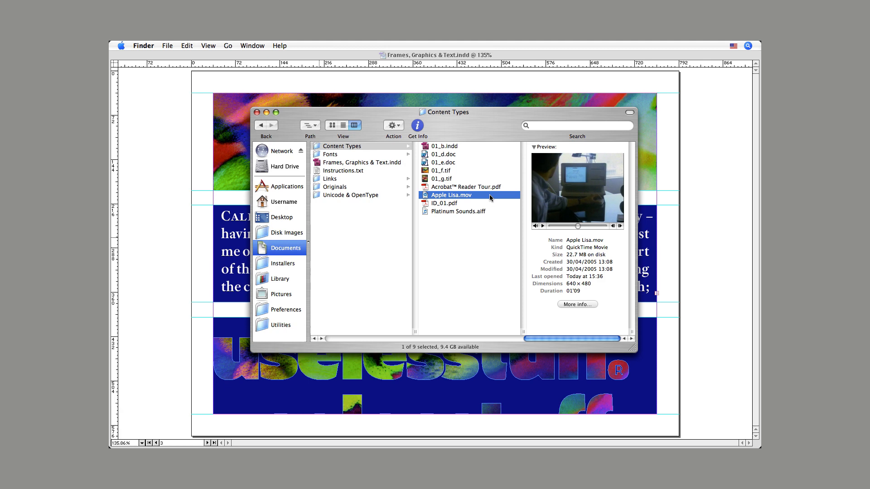
# Preview the Platinum Sounds.aiff and 01_b.indd files in the Content Types folder.
pyautogui.click(458, 211)
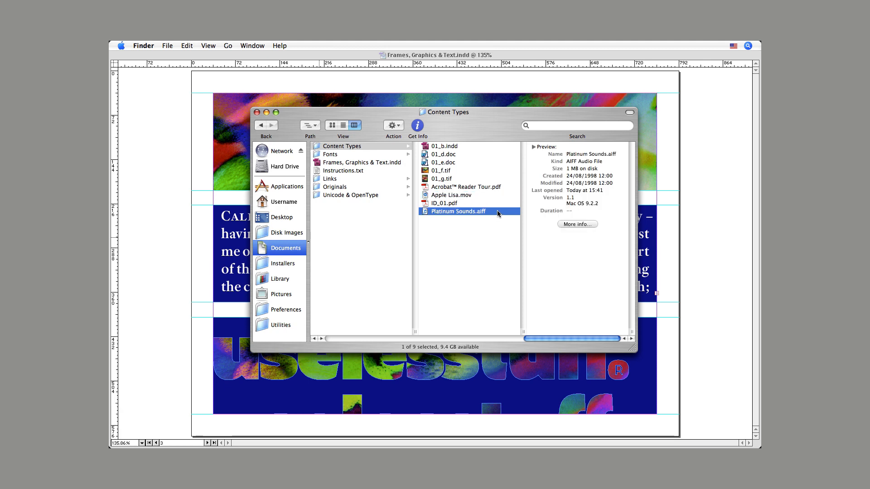
pyautogui.click(444, 146)
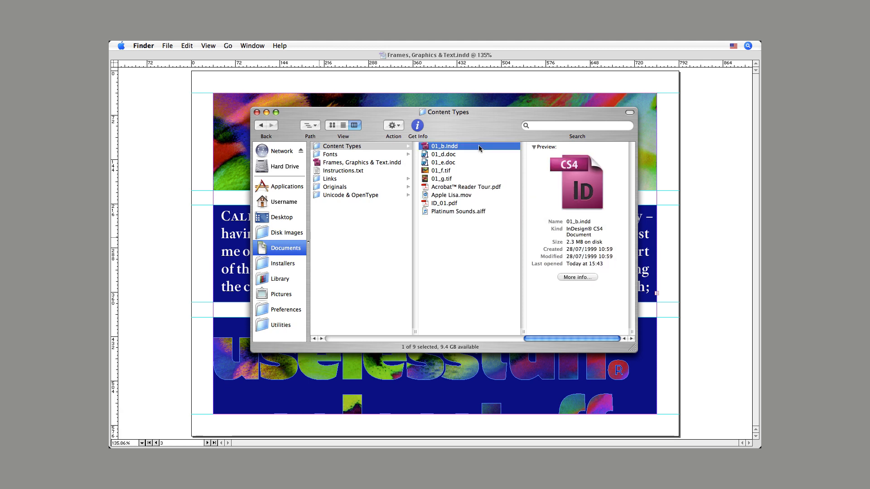
pyautogui.click(442, 170)
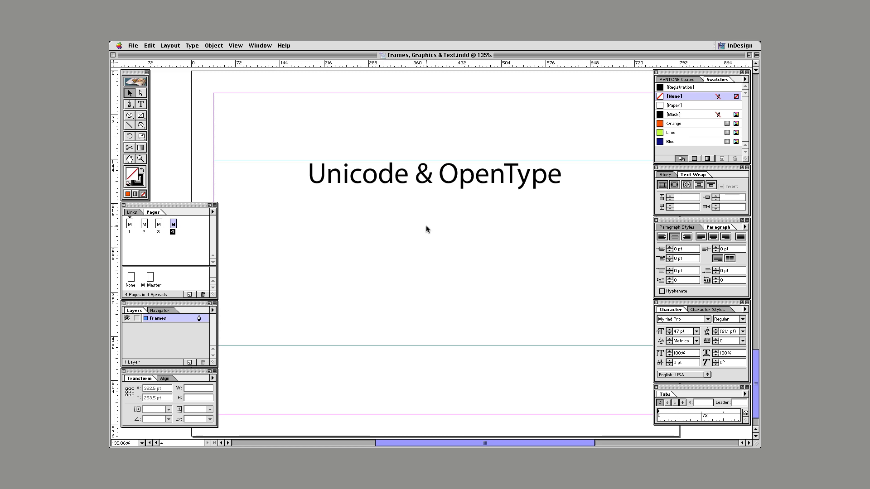
# Switch to Unicode Hex Input, show the multilingual TextEdit file and select the heading to replace.
pyautogui.click(733, 46)
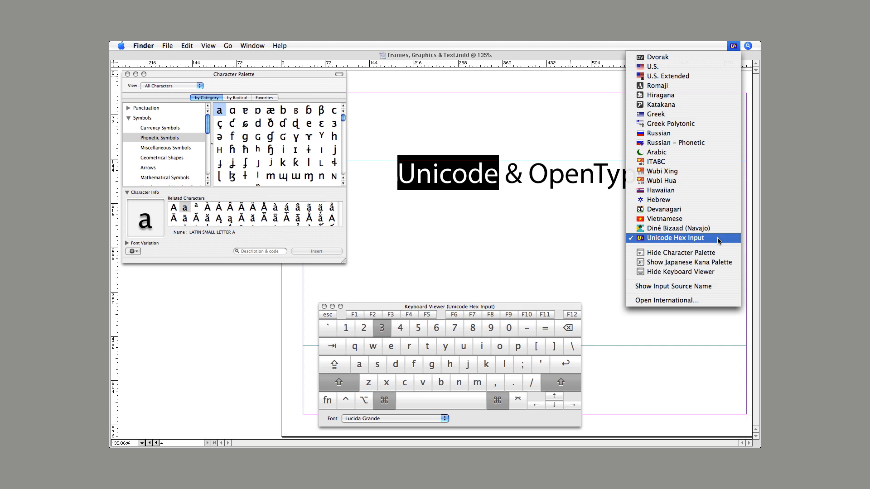
pyautogui.click(653, 66)
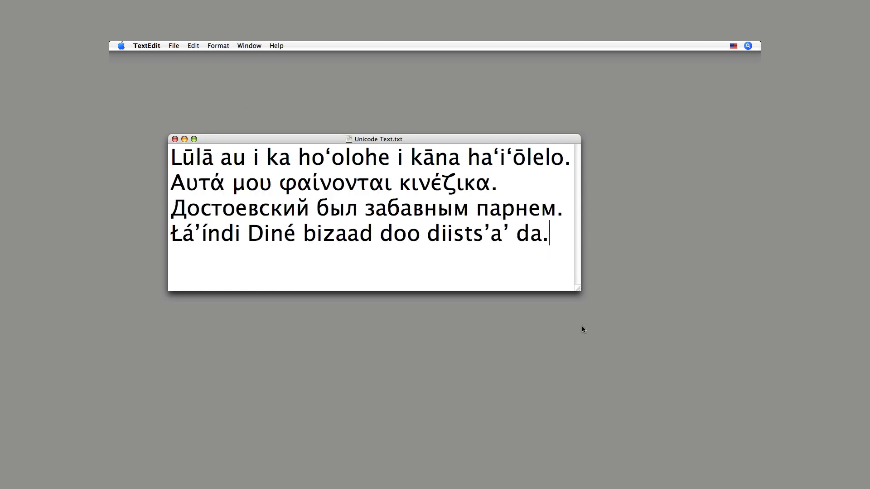
pyautogui.click(733, 45)
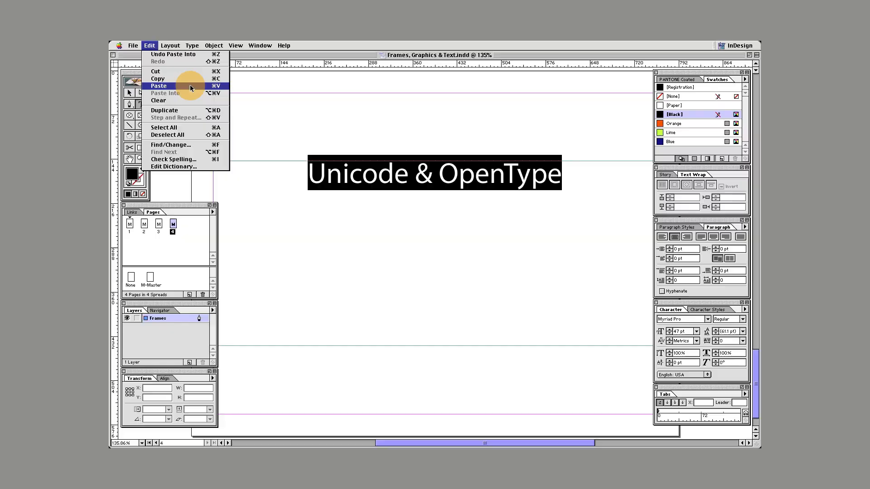
# Paste the multilingual sentences and set them in Garamond Premier Pro Medium Italic Caption.
pyautogui.click(158, 86)
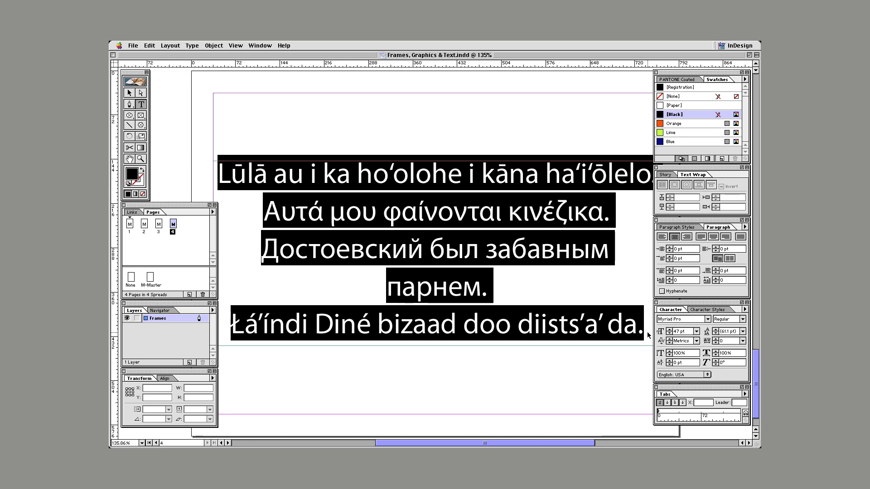
pyautogui.click(192, 45)
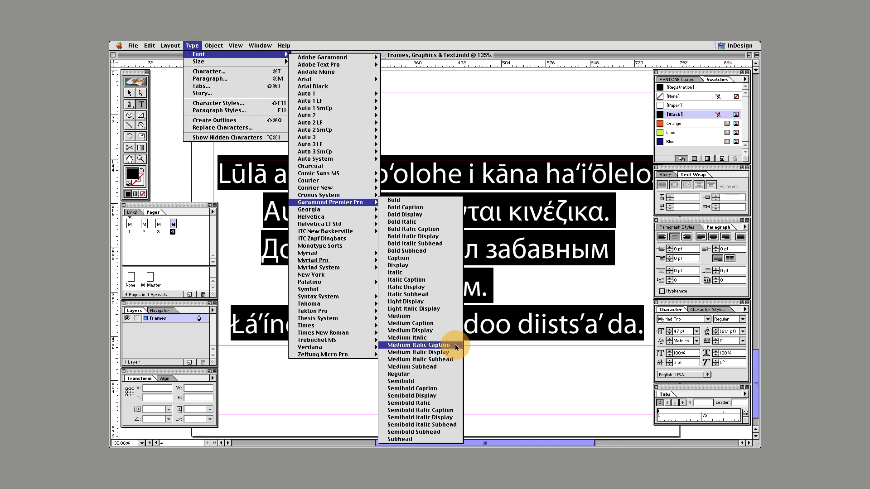
pyautogui.click(419, 344)
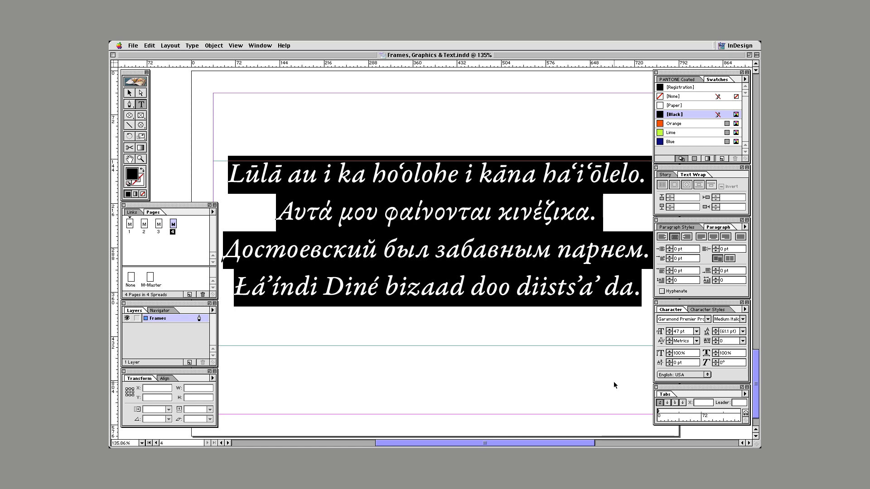
pyautogui.click(672, 96)
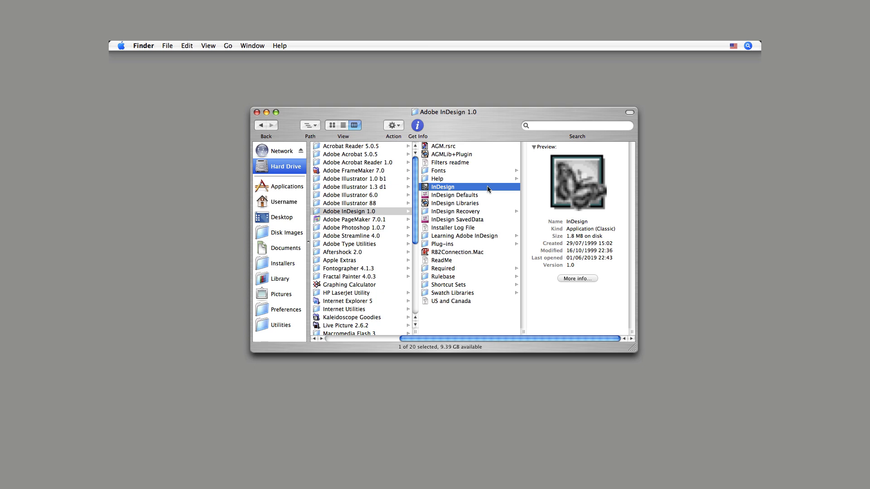
# Launch InDesign 2.0.2 from the Applications folder to open Form Magazine.indd.
pyautogui.click(287, 186)
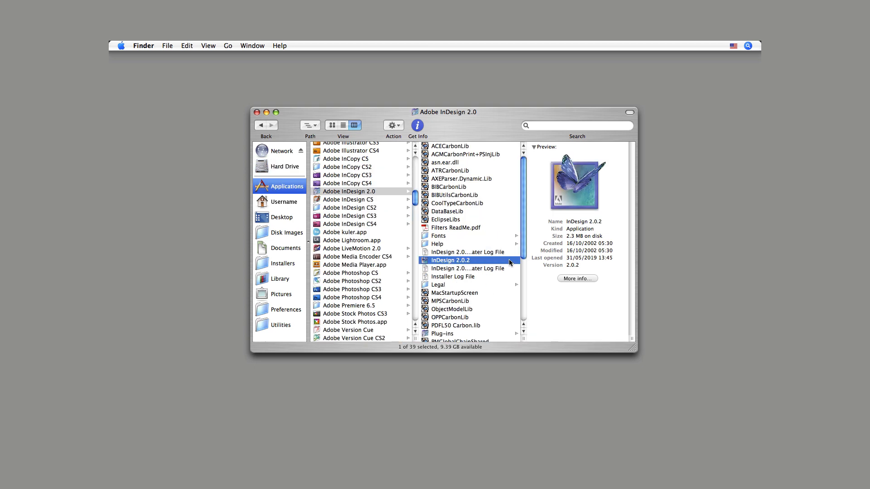
pyautogui.doubleClick(449, 260)
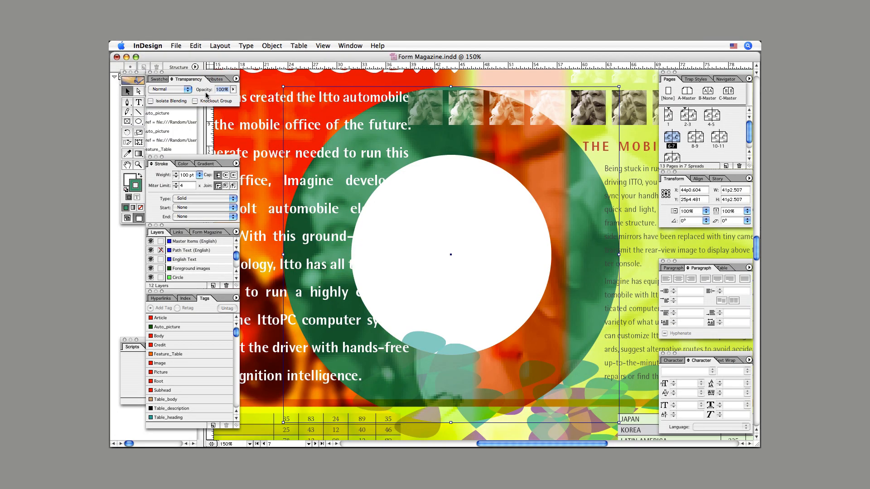
# Set the circle to Darken blending at 50% opacity and feather its edges.
pyautogui.click(271, 45)
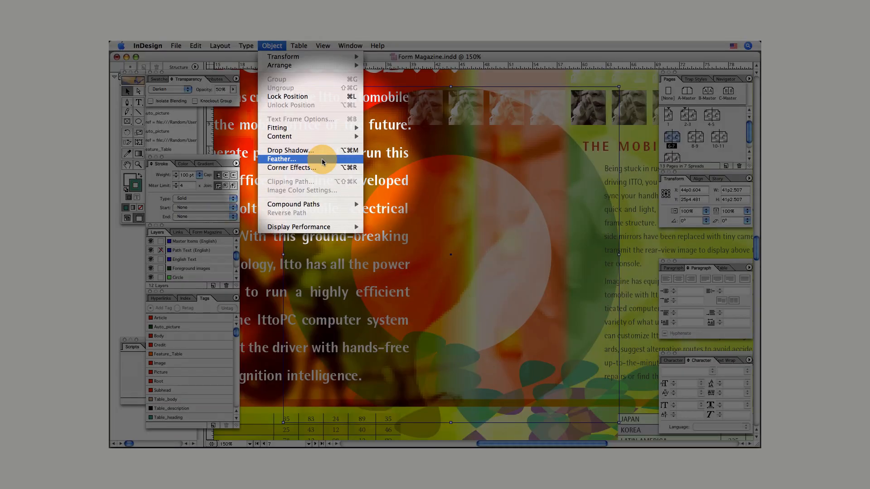
pyautogui.click(291, 151)
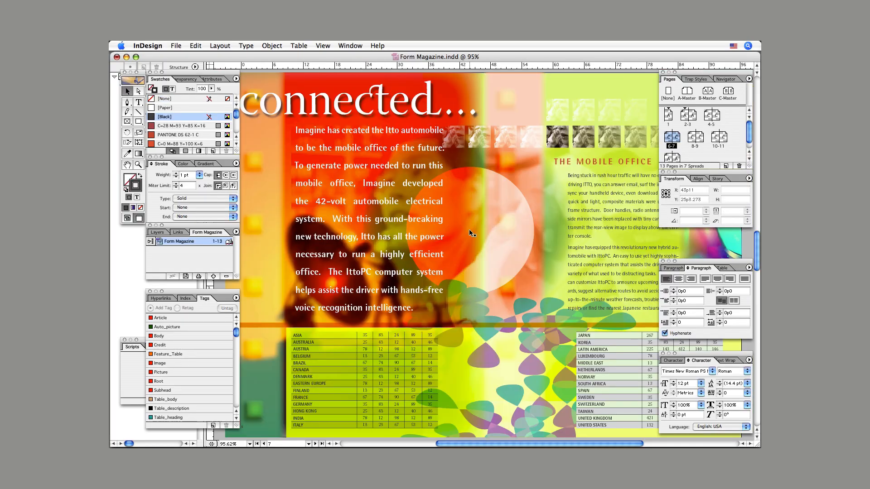
# Generate the table of contents via Layout > Table of Contents, then review the Hyperlinks and Layers palettes.
pyautogui.click(236, 232)
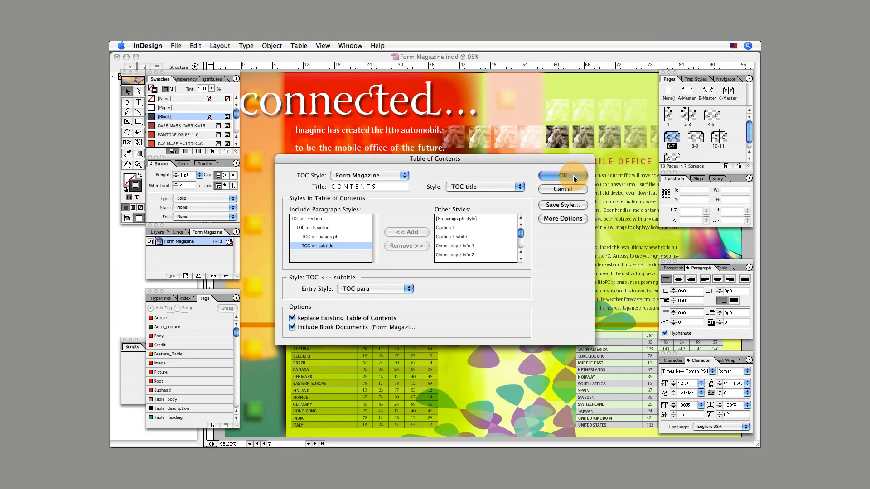
pyautogui.click(562, 176)
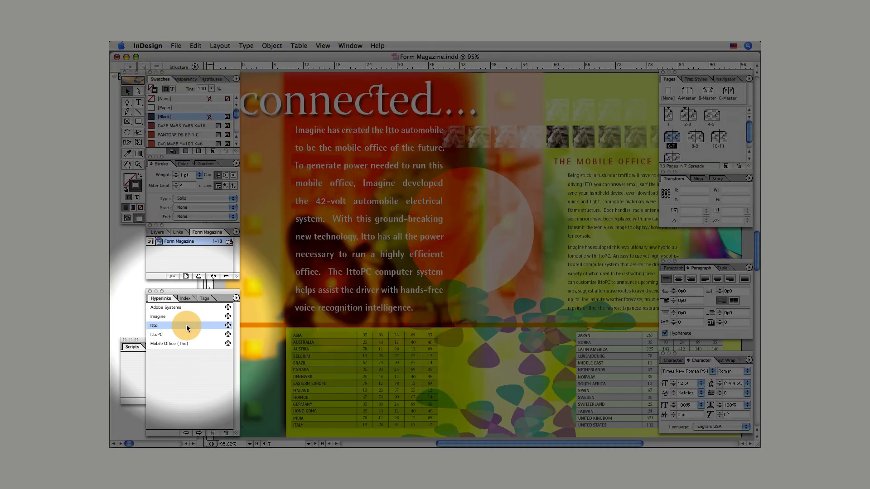
pyautogui.click(158, 232)
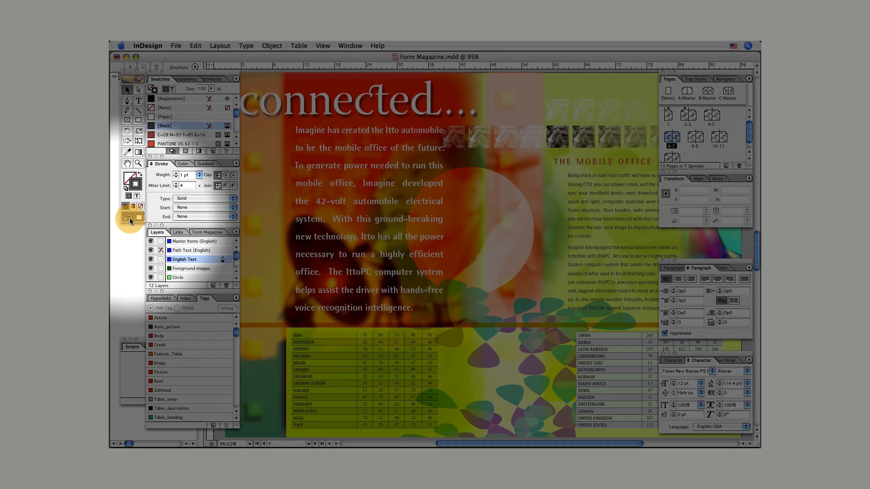